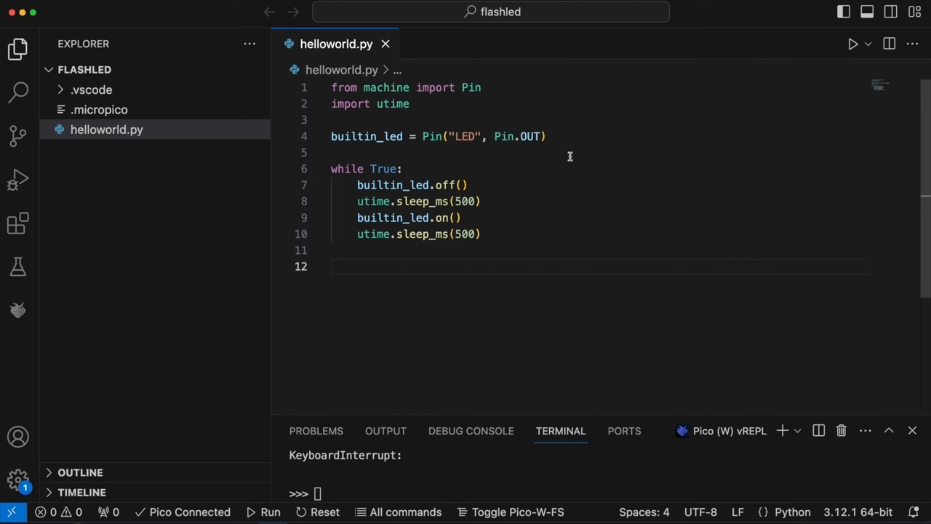
# - Duplicate the builtin_led line as led = Pin(15, Pin.OUT) for the external LED
pyautogui.click(547, 136)
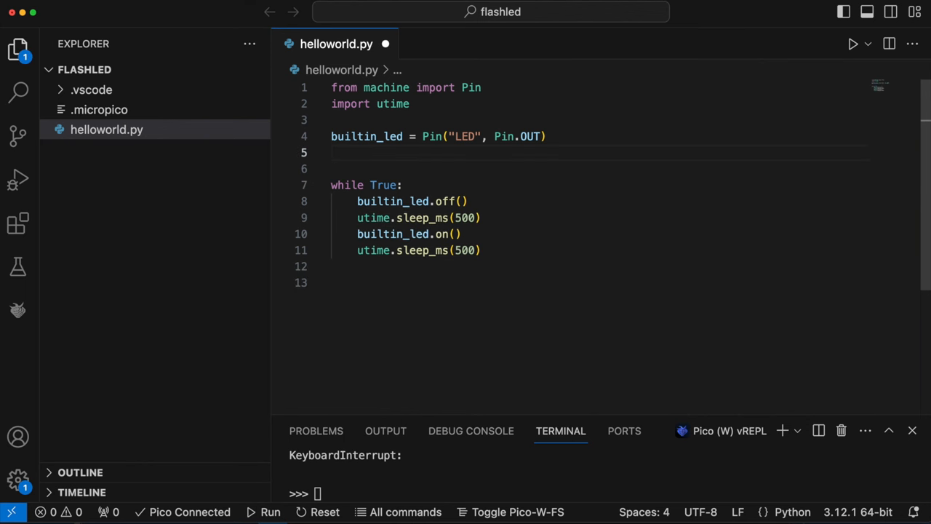
pyautogui.write('builtin_led = Pin("LED", Pin.OUT)')
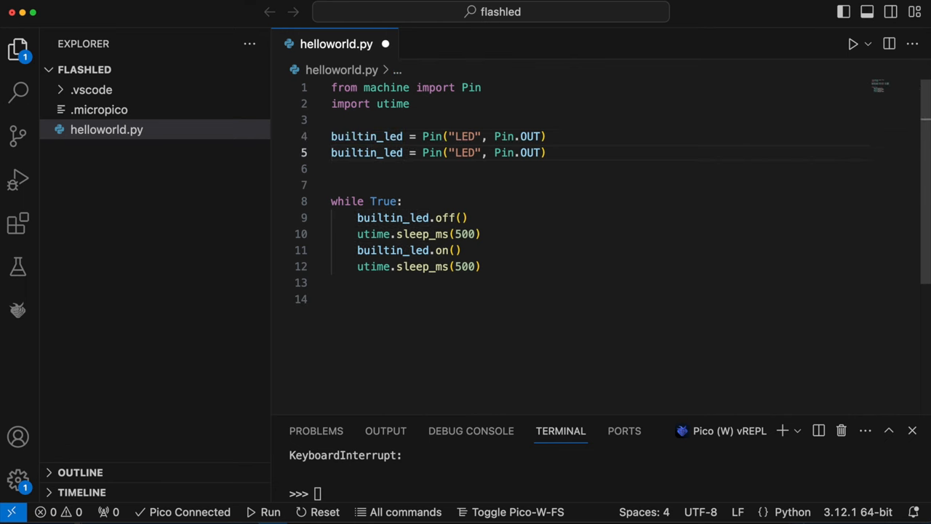
pyautogui.doubleClick(367, 153)
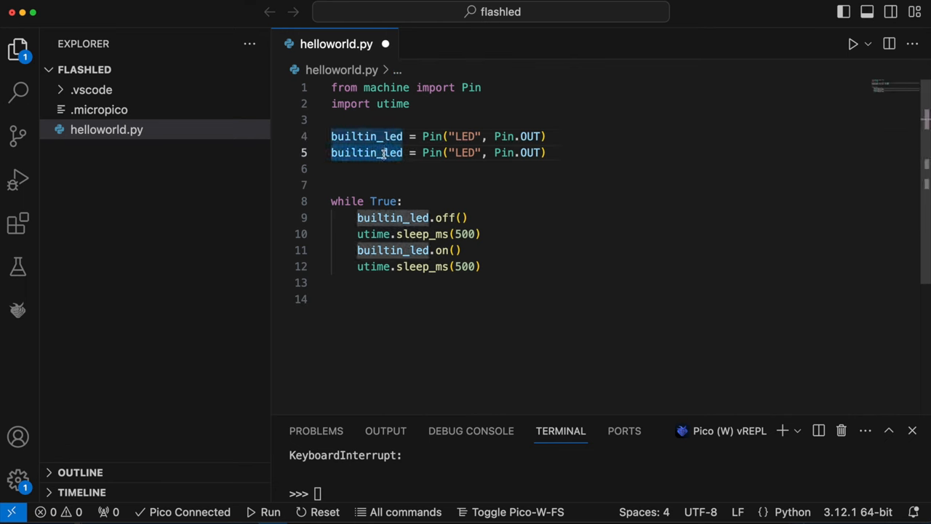
pyautogui.write('led')
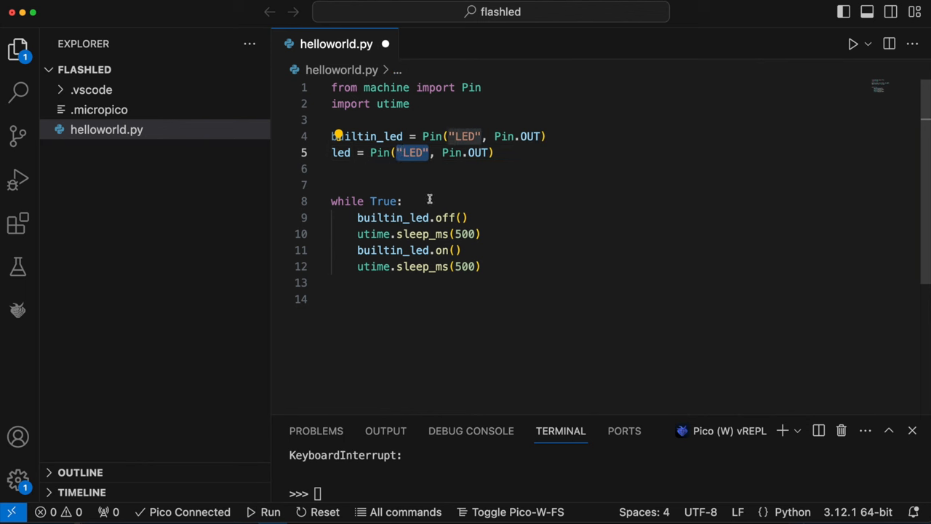
pyautogui.write('15')
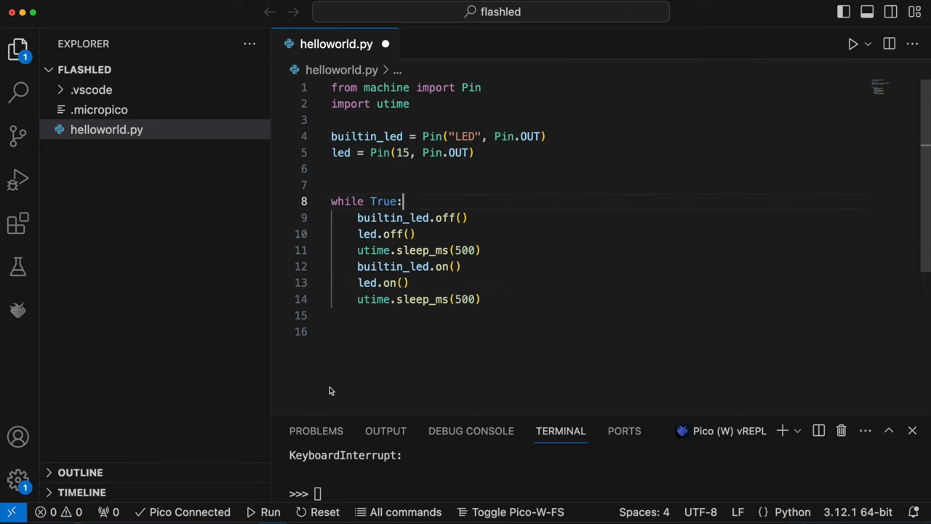
pyautogui.moveTo(296, 392)
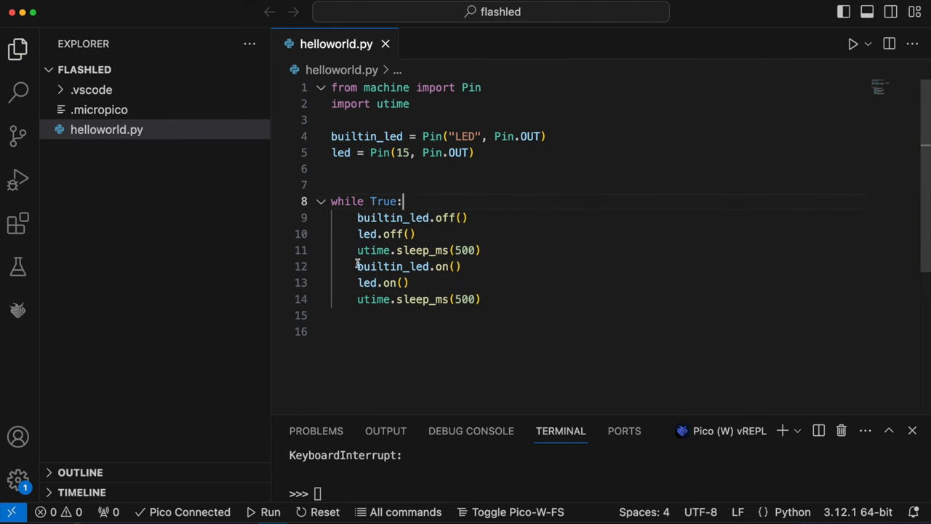
# - Remove the stray blank line before the loop and run the two-LED script on the Pico
pyautogui.press('Backspace')
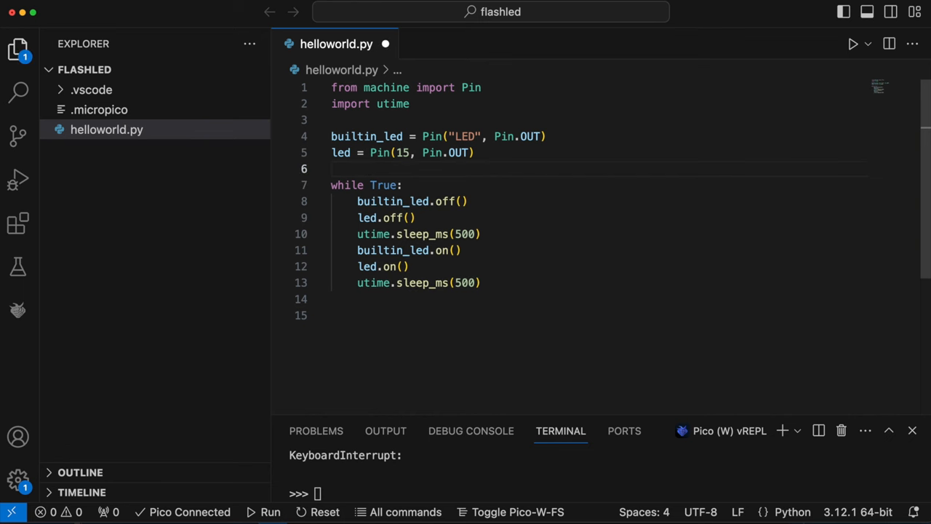
pyautogui.moveTo(270, 512)
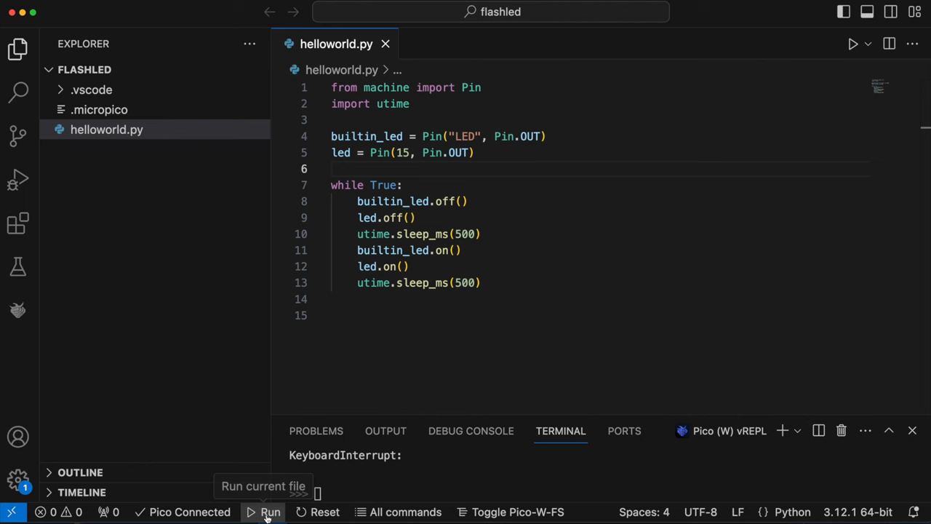
pyautogui.click(271, 512)
pyautogui.write('ma')
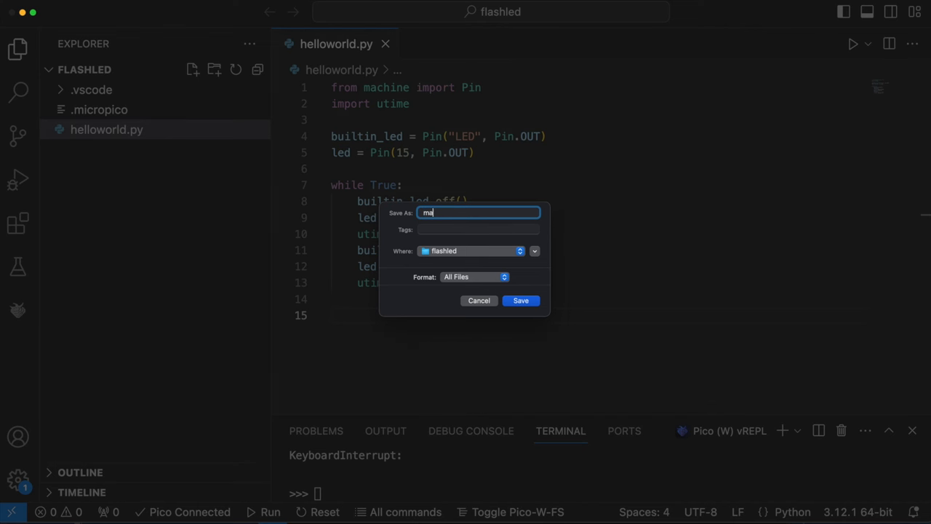
# - Save the script as main.py and run it on the Pico
pyautogui.write('in.py')
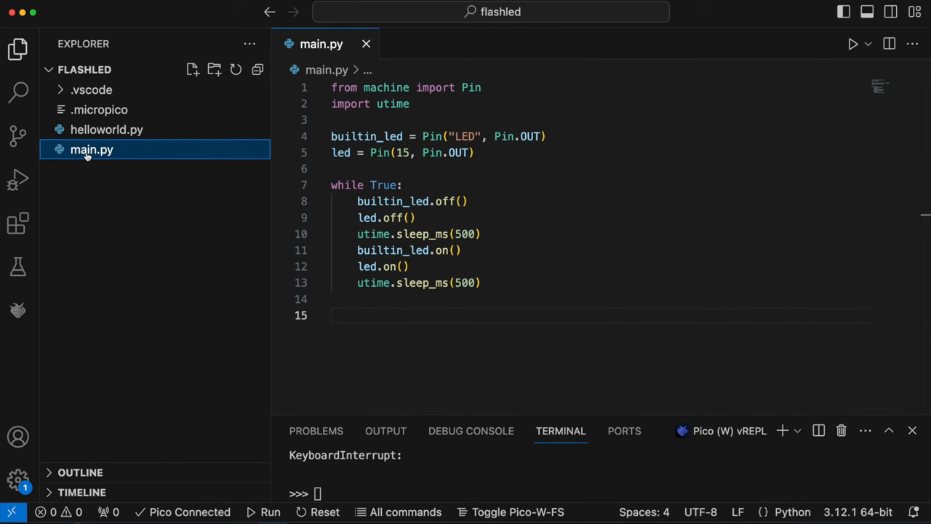
pyautogui.moveTo(270, 512)
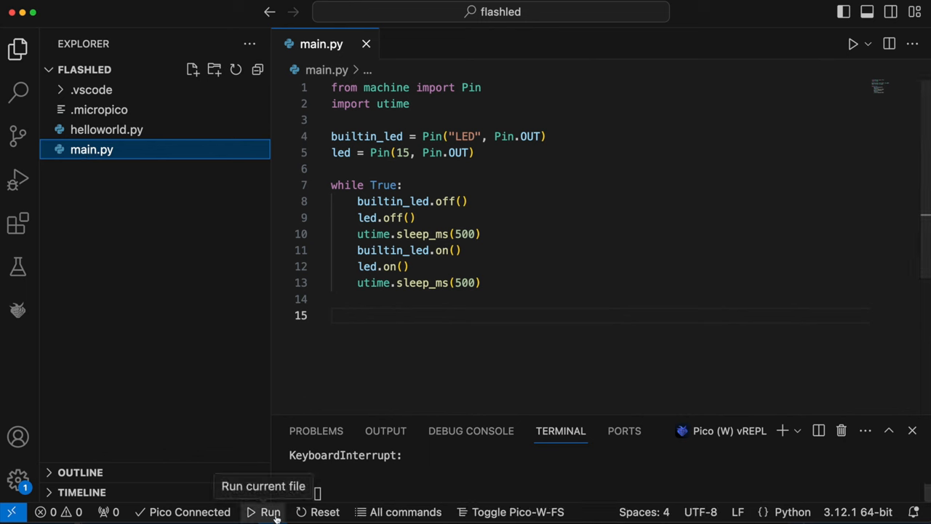
pyautogui.click(270, 512)
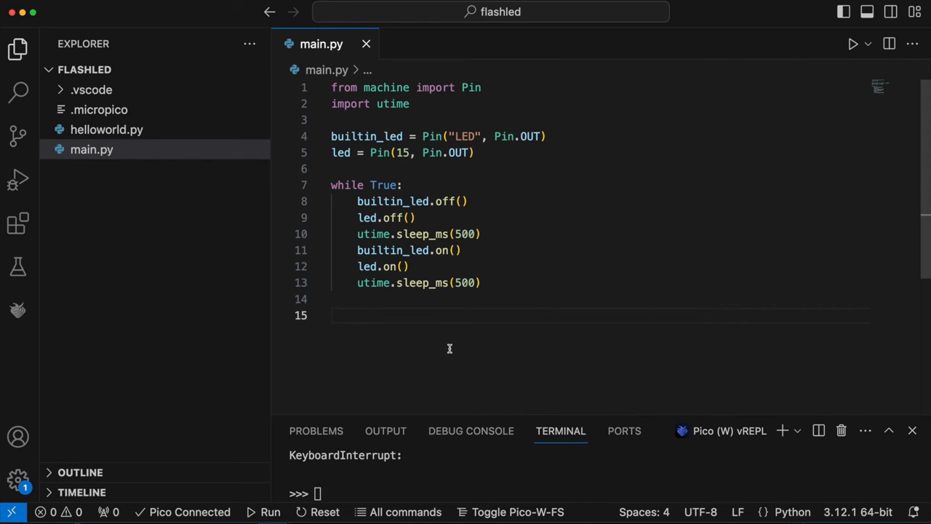
# - Upload main.py to the Pico via the MicroPico: Upload current file command
pyautogui.press('cmd+shift+p')
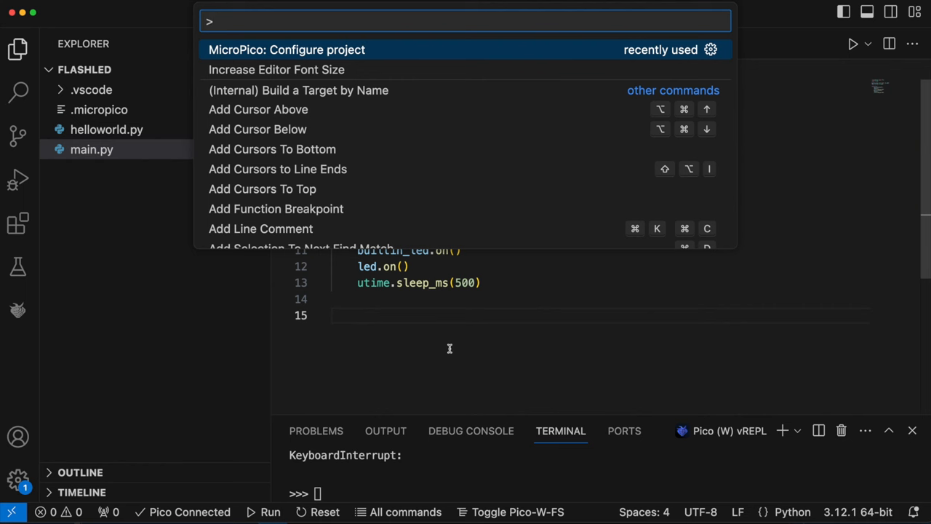
pyautogui.write('mic')
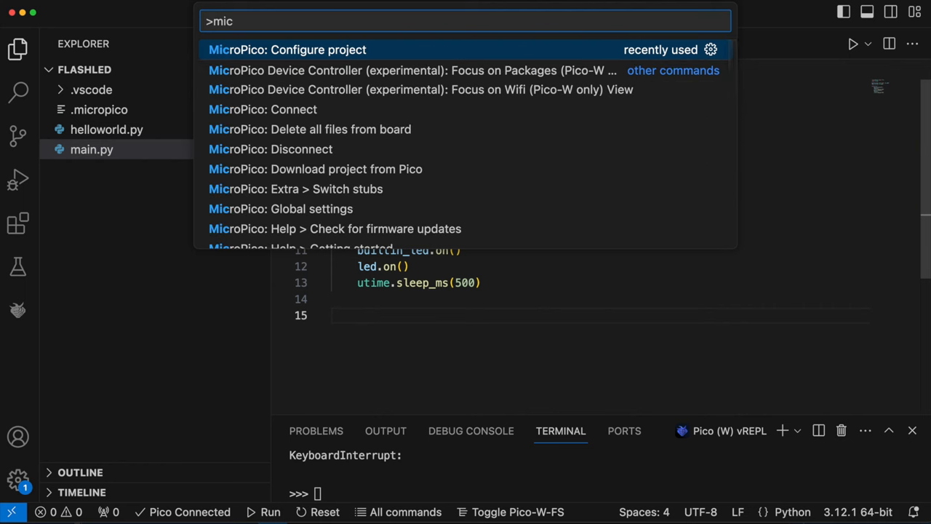
pyautogui.write('p')
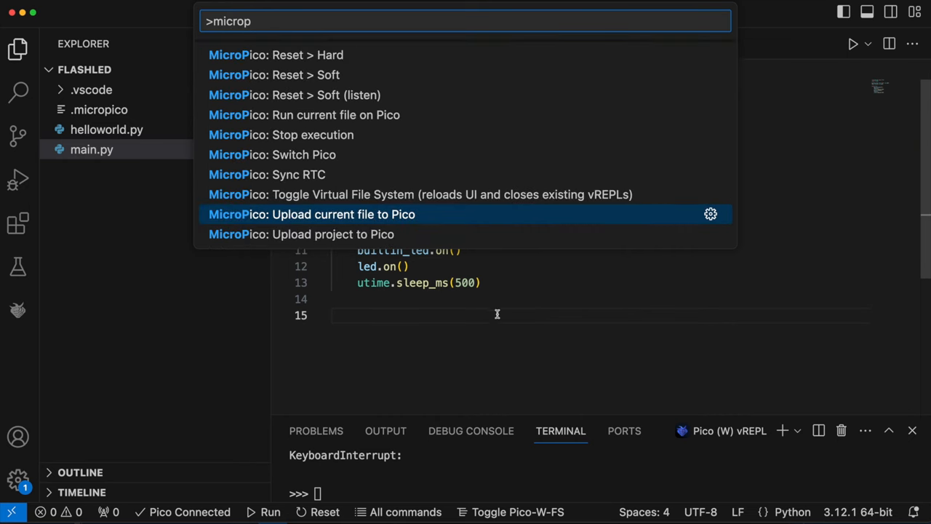
pyautogui.click(312, 214)
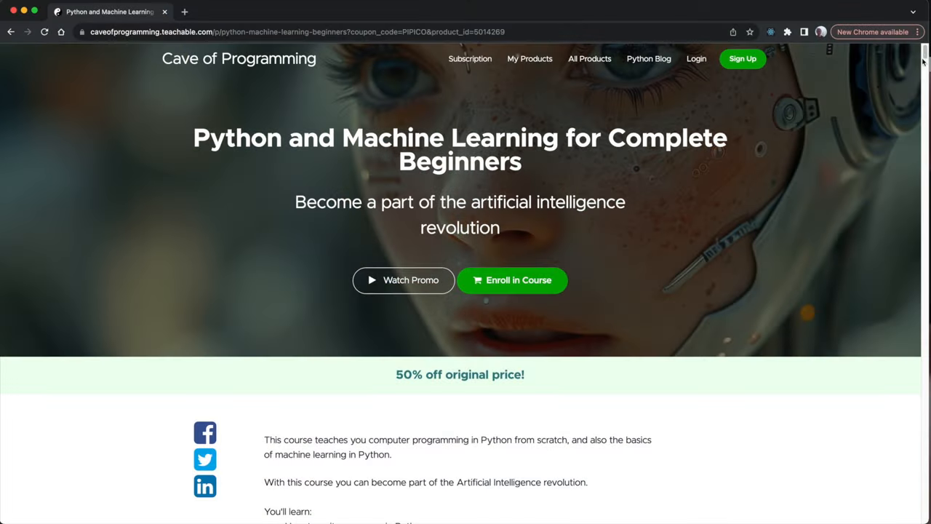
pyautogui.scroll(-3)
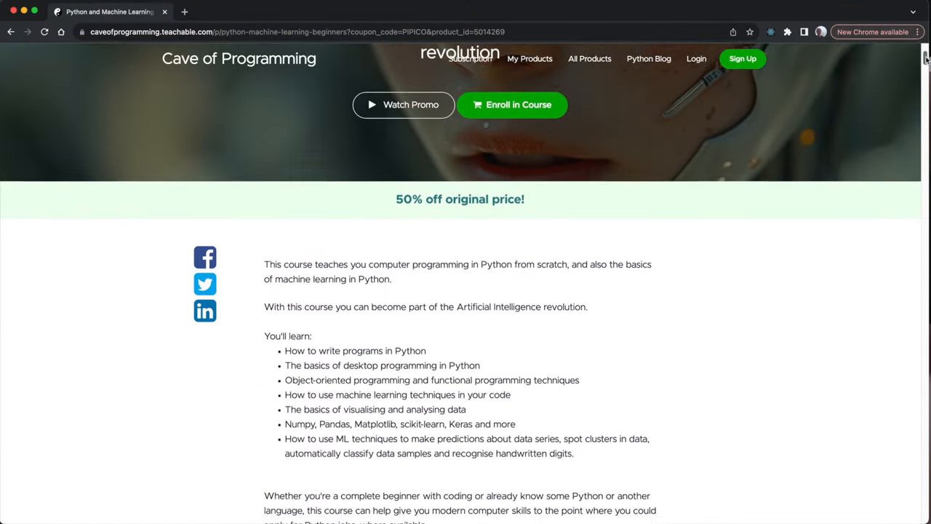
pyautogui.scroll(-3)
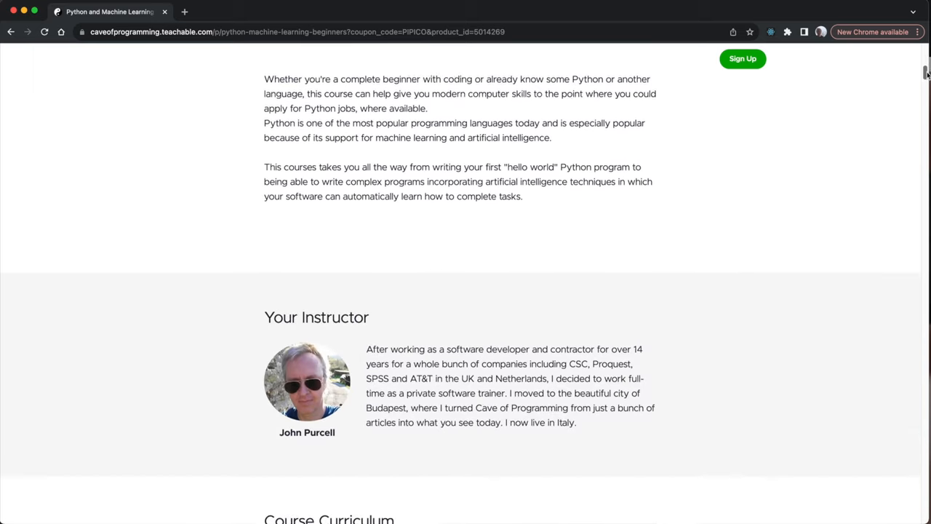
pyautogui.scroll(-3)
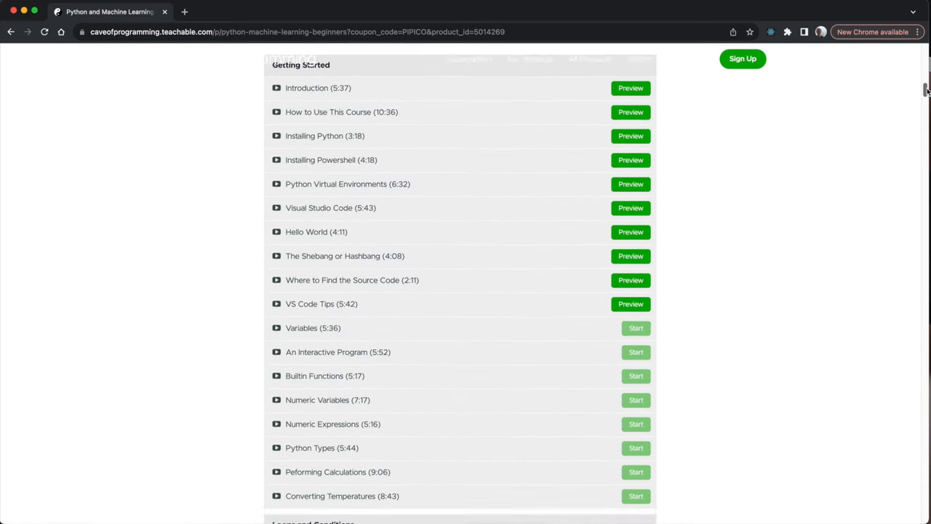
pyautogui.scroll(-3)
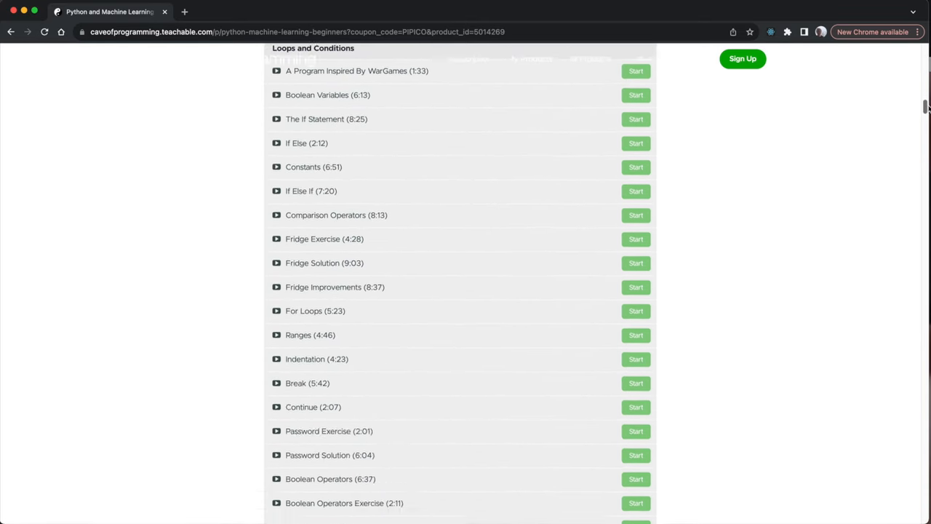
pyautogui.scroll(-3)
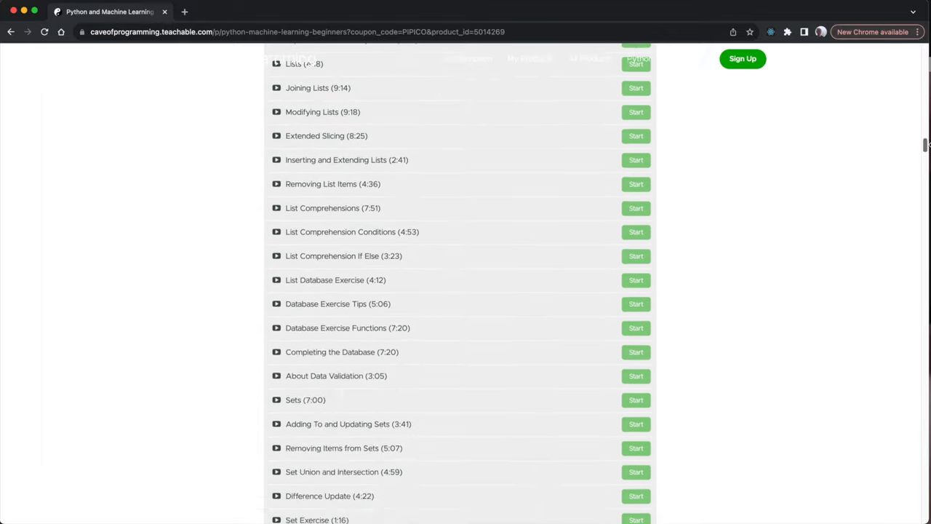
pyautogui.scroll(-3)
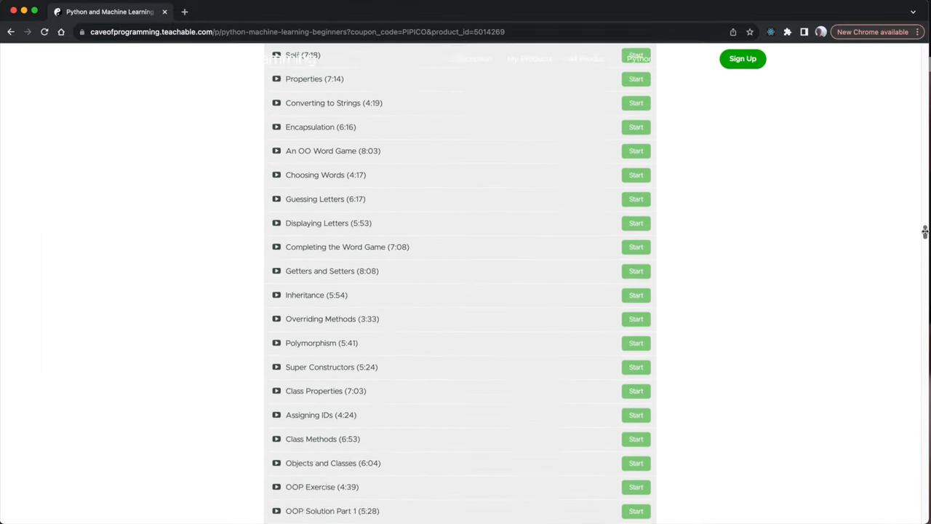
pyautogui.scroll(-3)
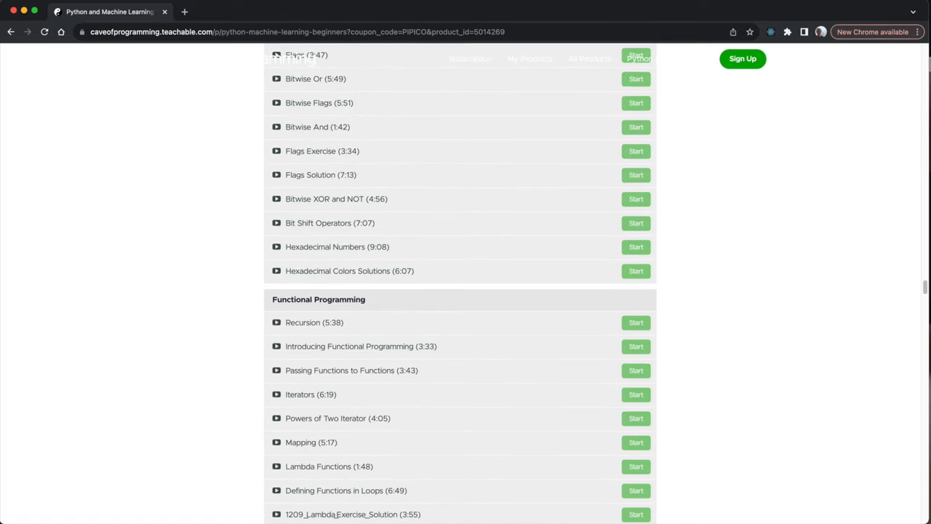
pyautogui.scroll(-3)
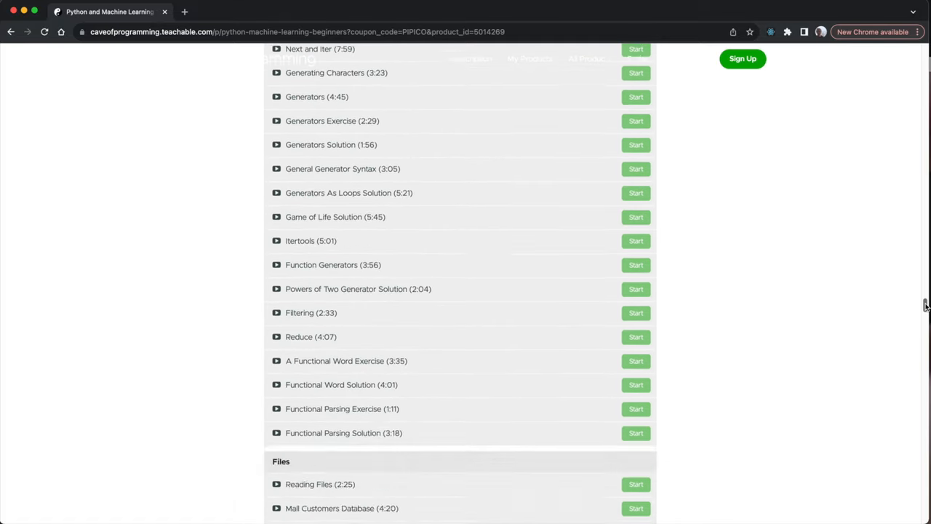
pyautogui.scroll(-3)
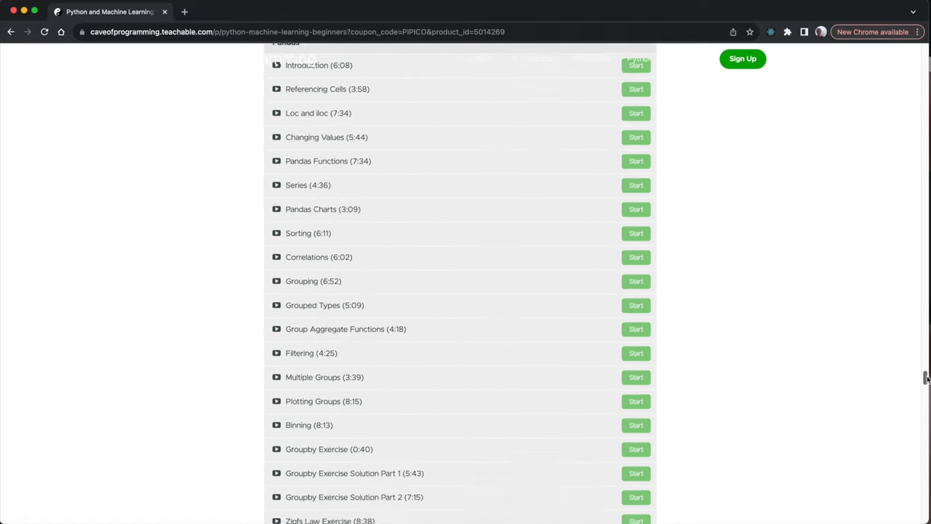
pyautogui.scroll(-3)
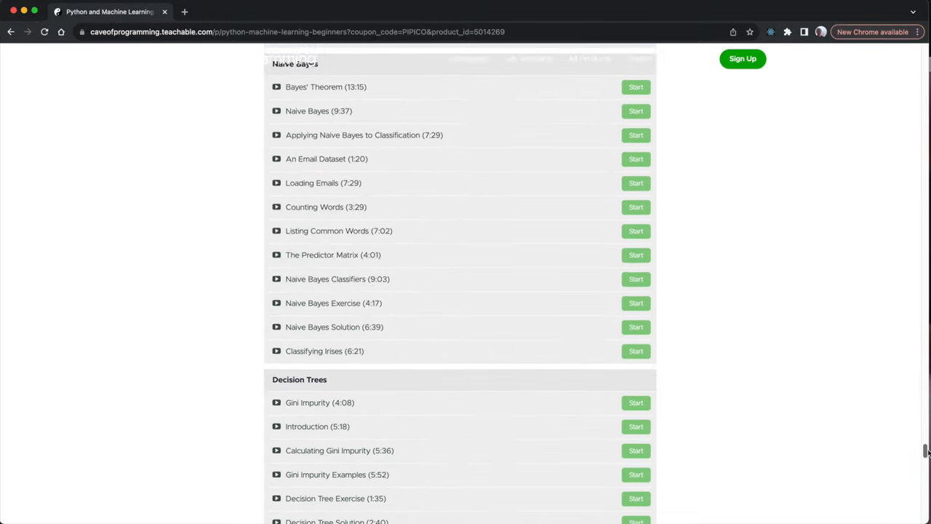
pyautogui.scroll(-3)
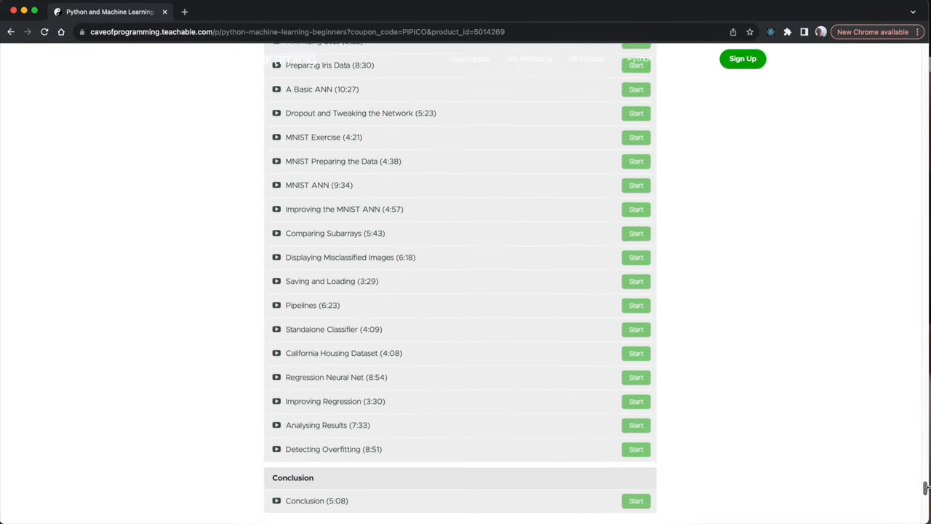
pyautogui.scroll(-3)
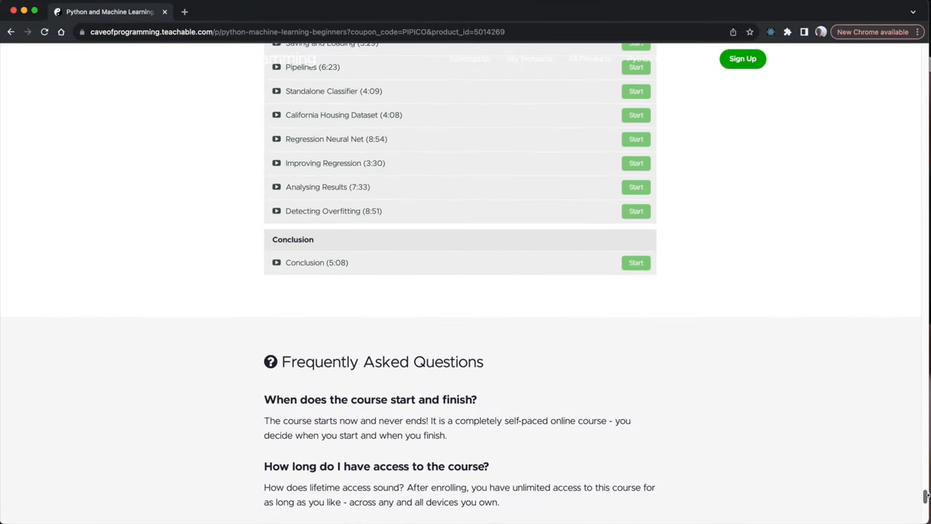
pyautogui.scroll(3)
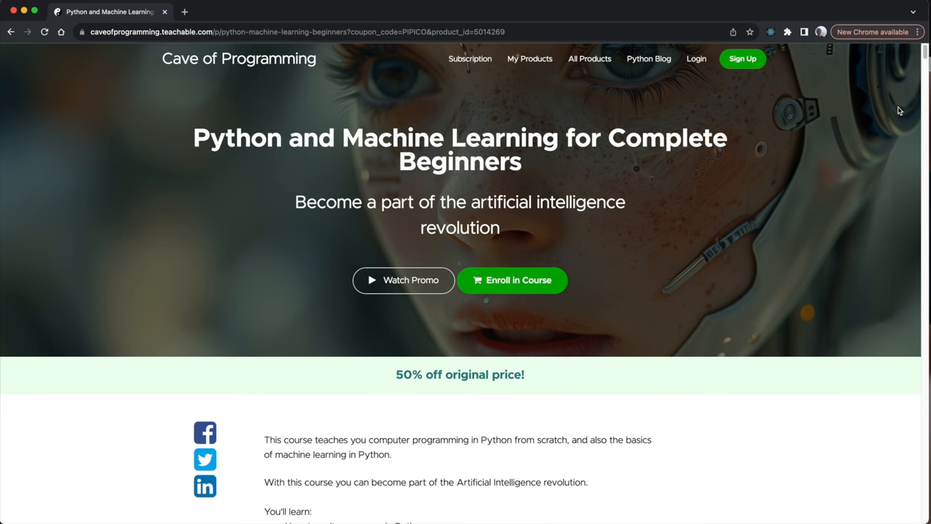